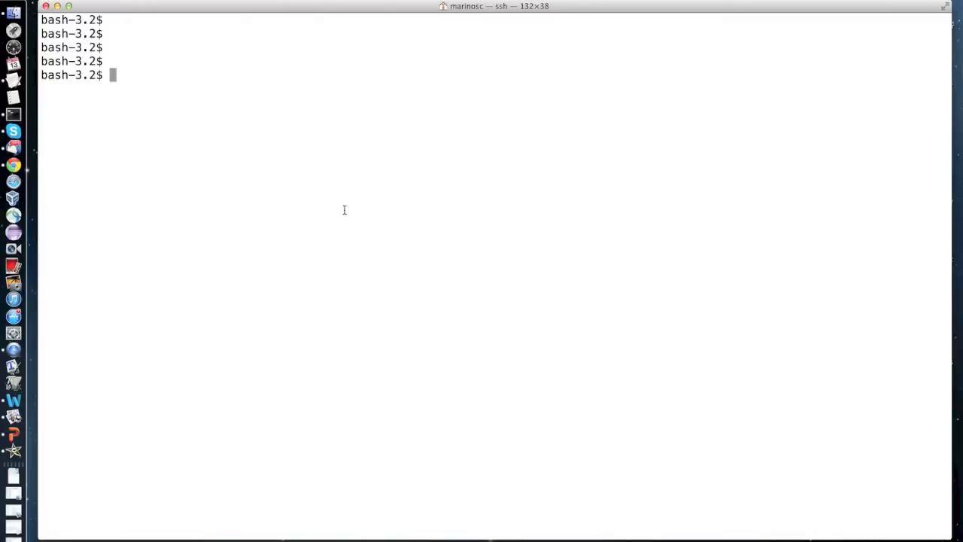
{"action": "mouse_move", "coordinate": [349, 189]}
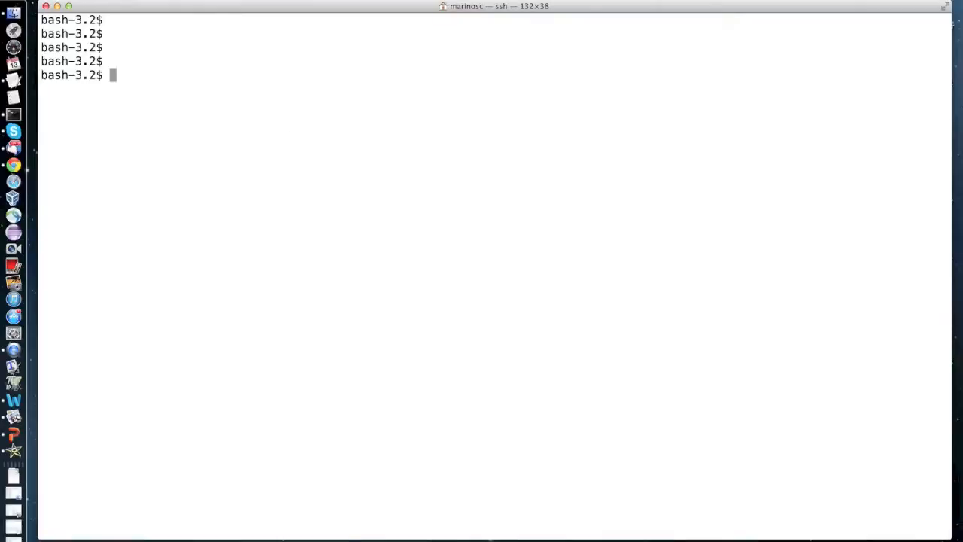
Step: Compose java snmpGet ssh.ee.ucl.ac.uk .1.3.6.1.2.1.6.10.0 at the prompt, marking the host and OID
{"action": "type", "text": "java snmpGet ssh.ee.ucl.ac.uk .1.3.6.1.2.1.6.10.0"}
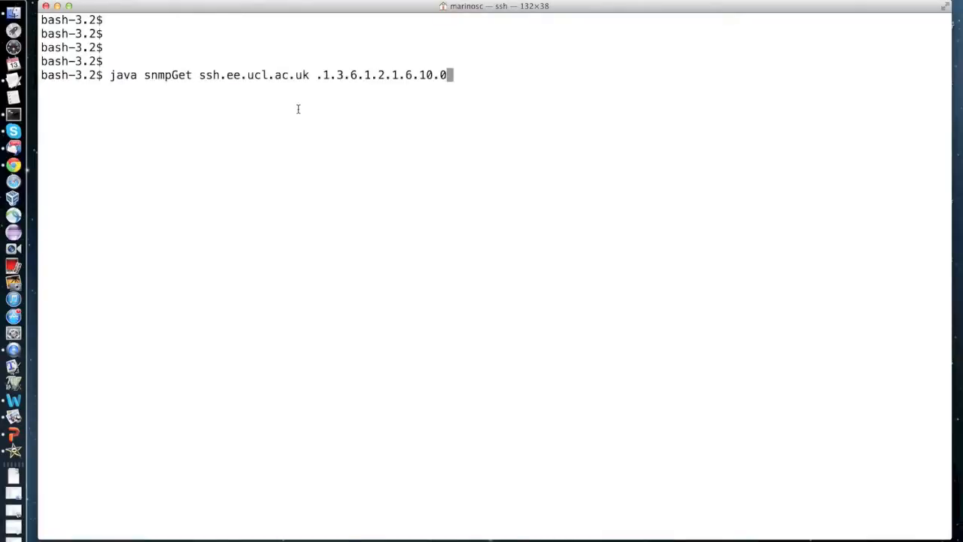
{"action": "mouse_move", "coordinate": [324, 114]}
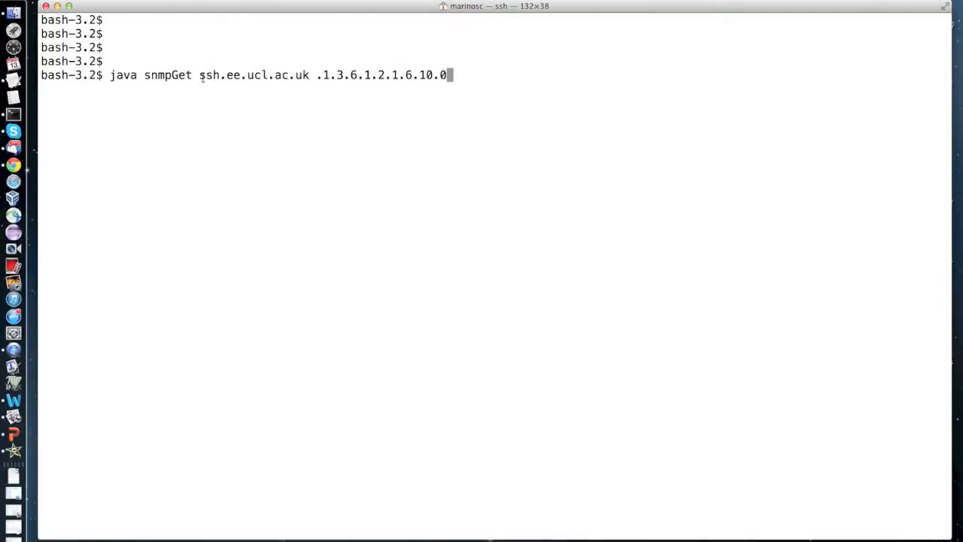
{"action": "double_click", "coordinate": [253, 76]}
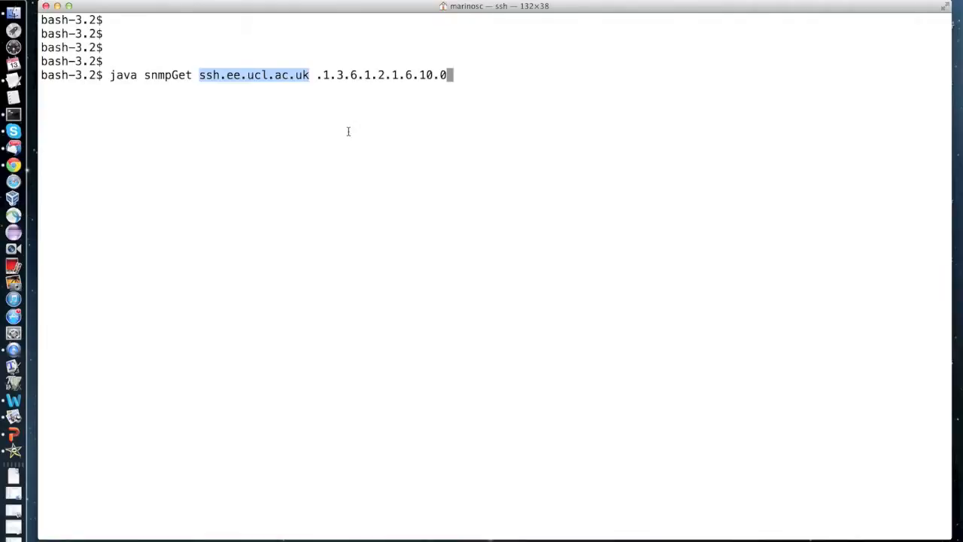
{"action": "mouse_move", "coordinate": [356, 111]}
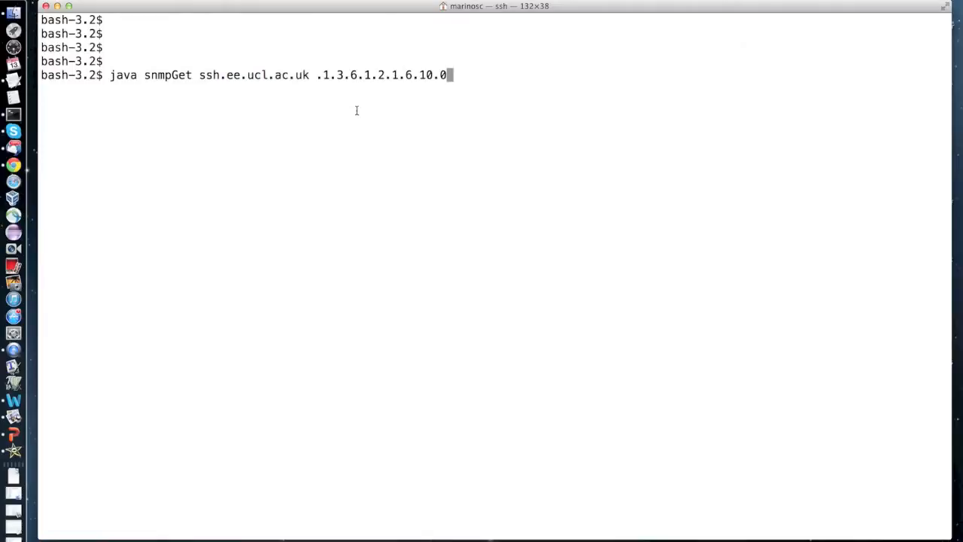
{"action": "double_click", "coordinate": [328, 75]}
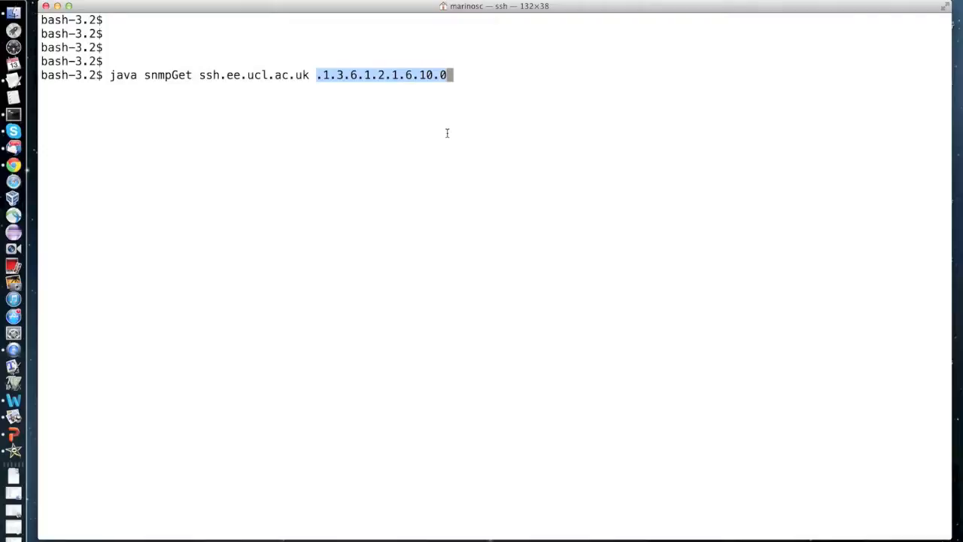
{"action": "mouse_move", "coordinate": [394, 133]}
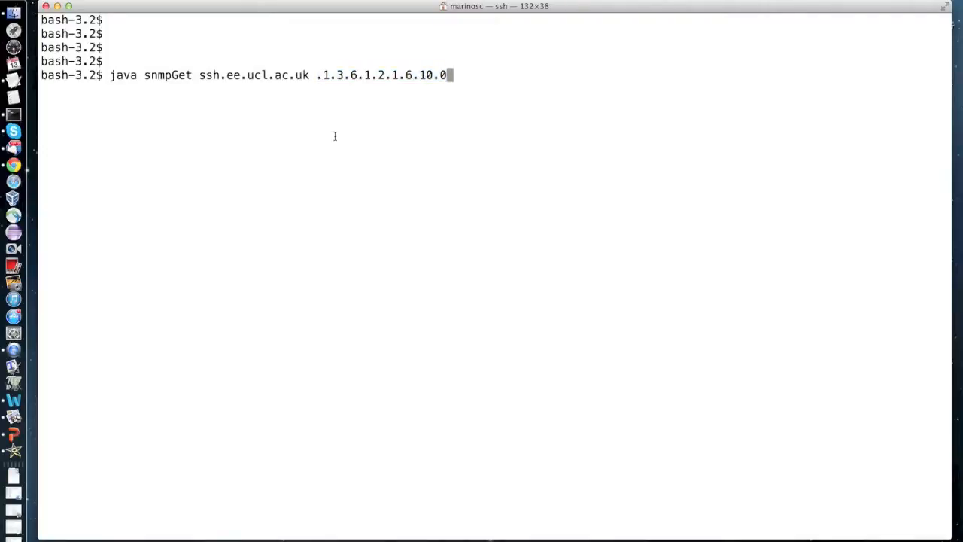
{"action": "key", "text": "Return"}
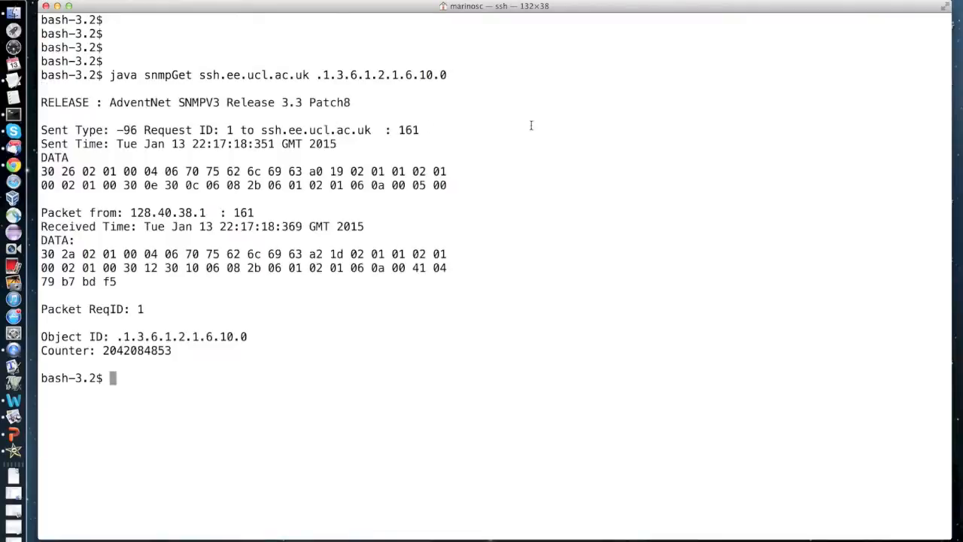
{"action": "mouse_move", "coordinate": [644, 163]}
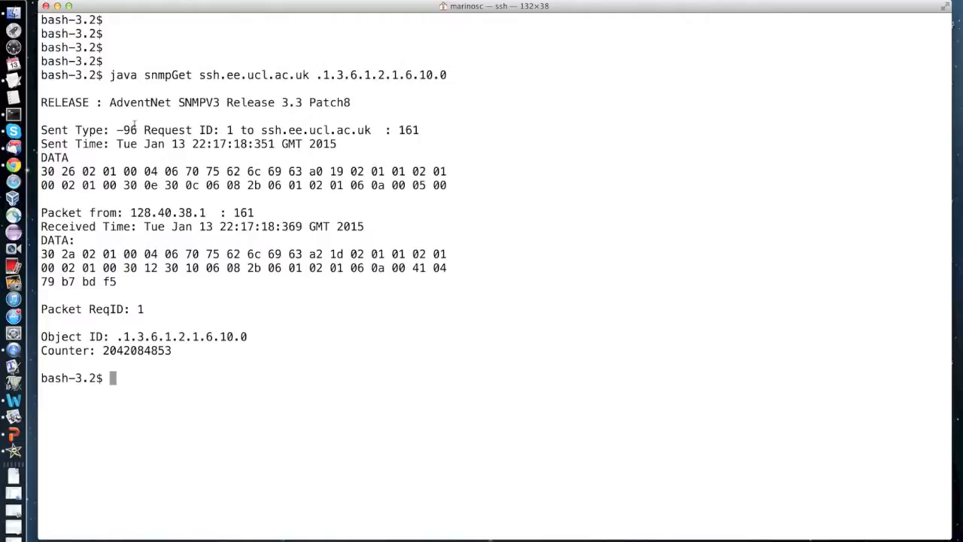
{"action": "double_click", "coordinate": [127, 129]}
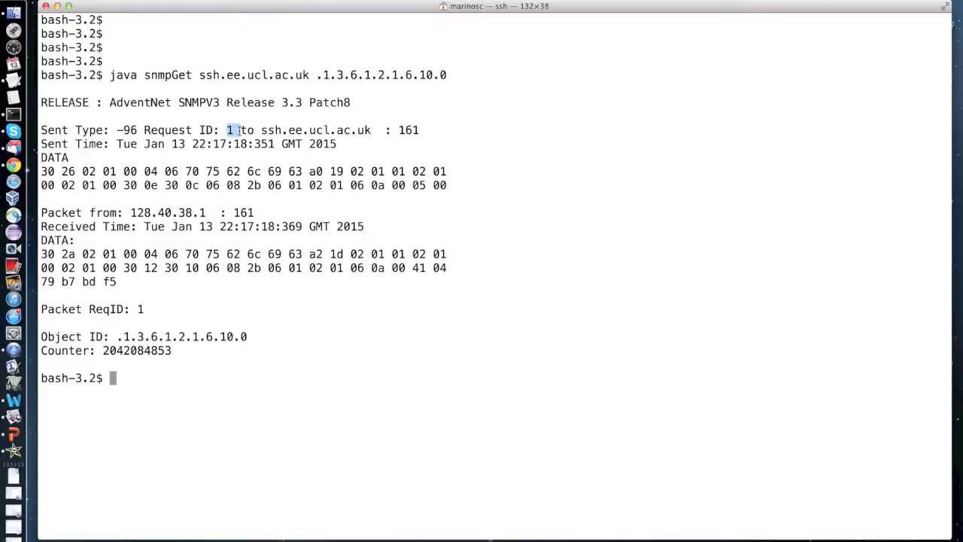
{"action": "mouse_move", "coordinate": [377, 130]}
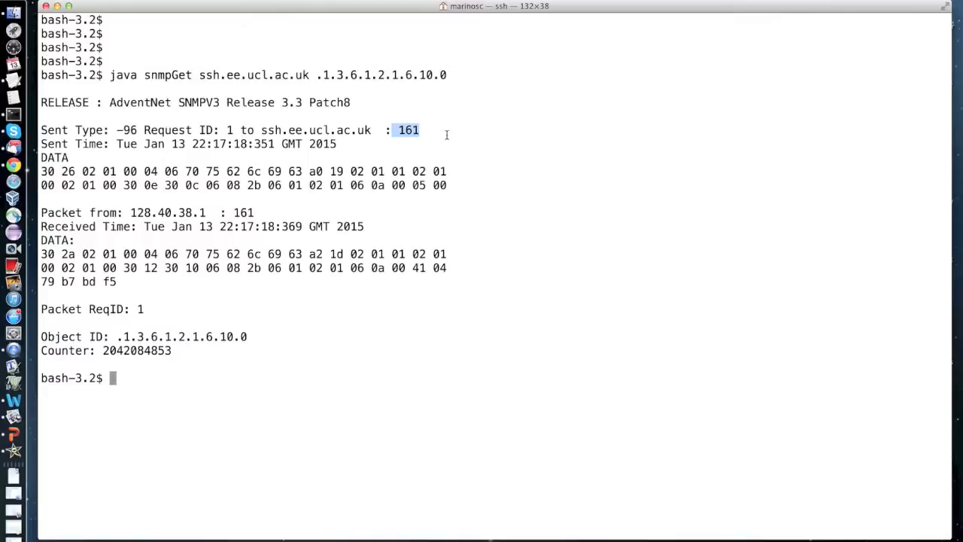
{"action": "mouse_move", "coordinate": [253, 154]}
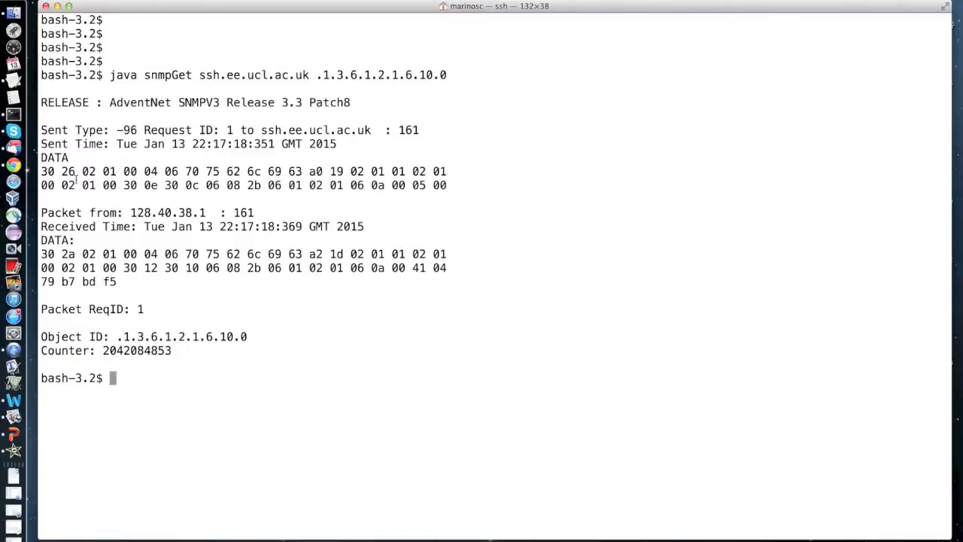
{"action": "left_click_drag", "start_coordinate": [40, 158], "coordinate": [422, 185]}
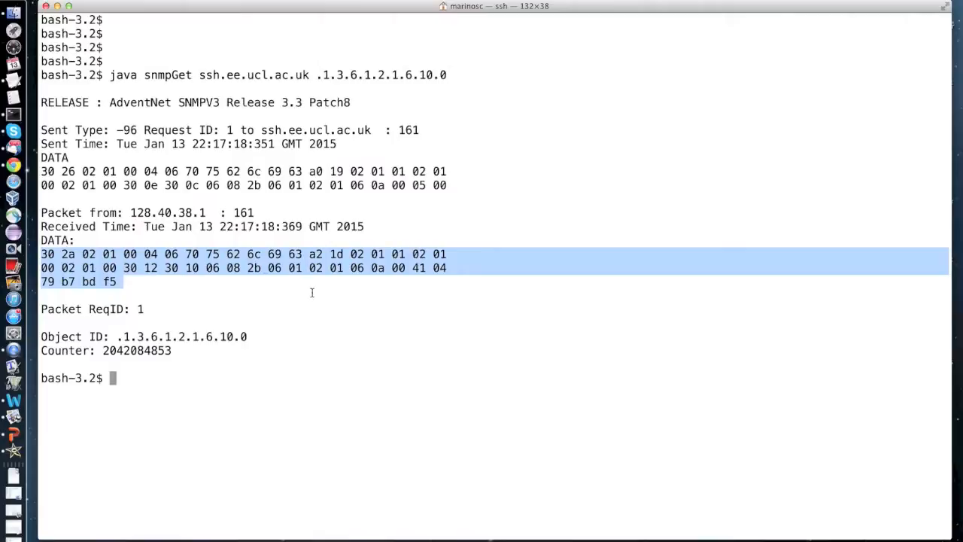
{"action": "mouse_move", "coordinate": [357, 293]}
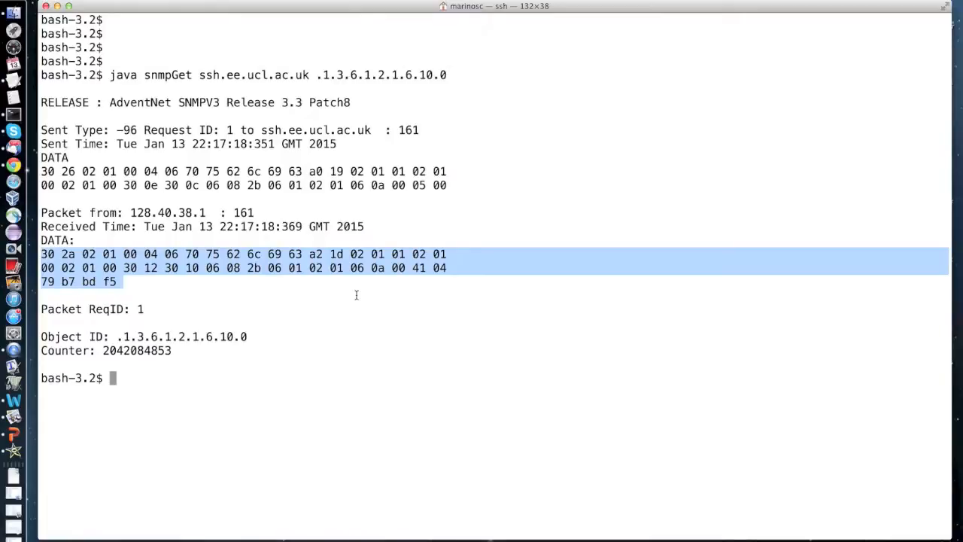
{"action": "left_click", "coordinate": [355, 295]}
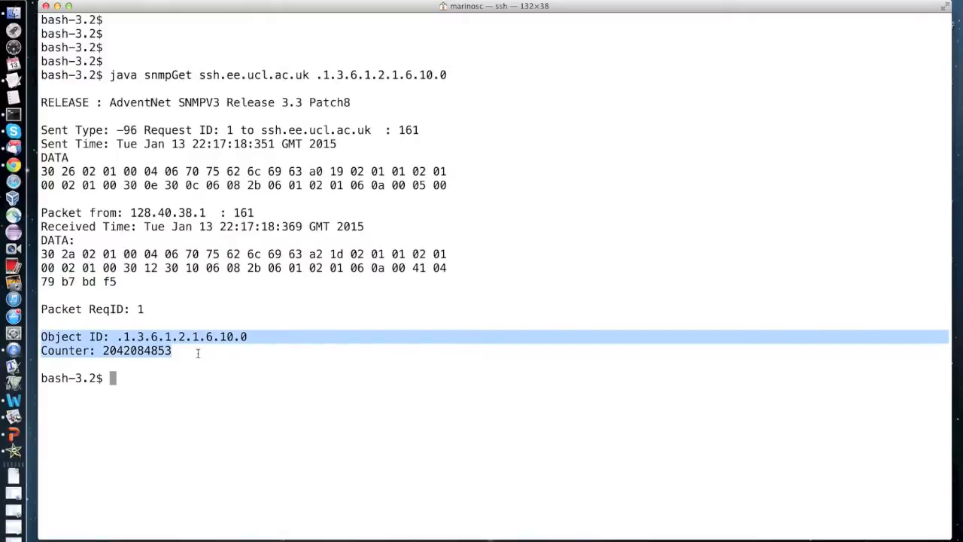
{"action": "left_click", "coordinate": [244, 360]}
{"action": "type", "text": "java snmpGet ssh.ee.ucl.ac.uk "}
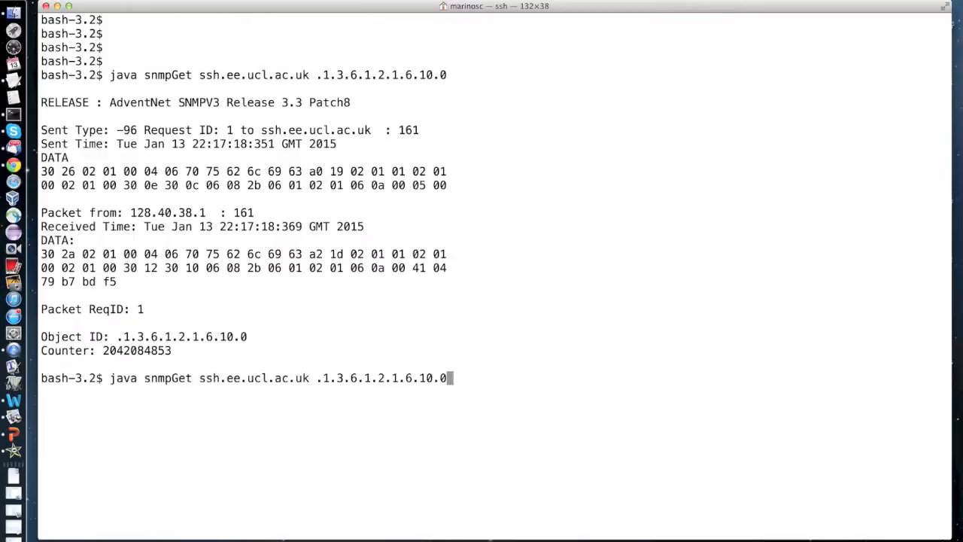
{"action": "type", "text": ".1.3.6.1.2.1.6.10.0"}
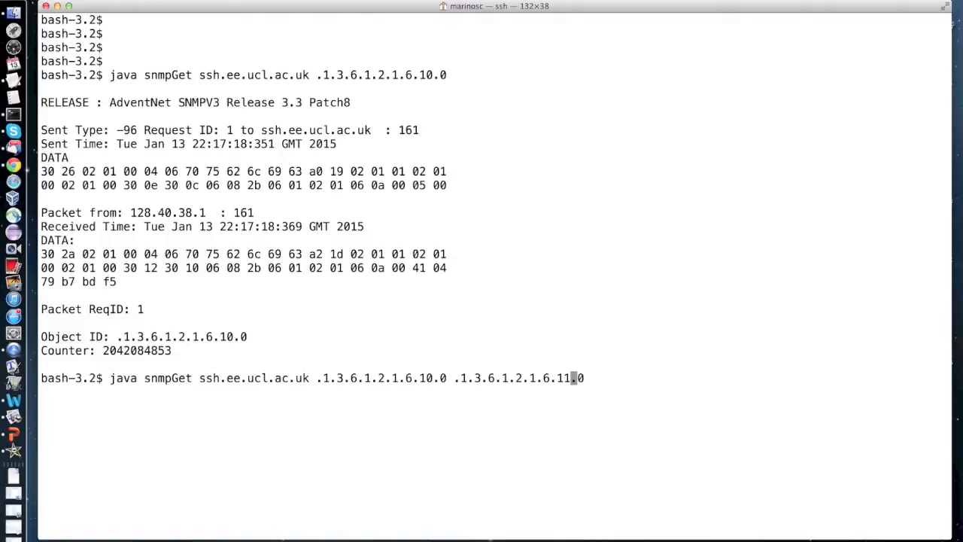
{"action": "key", "text": "Return"}
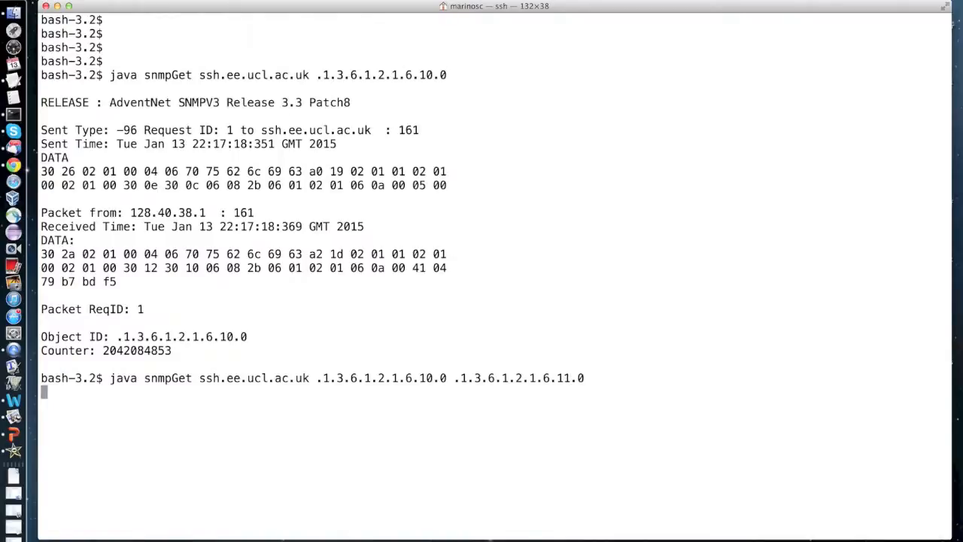
{"action": "key", "text": "Return"}
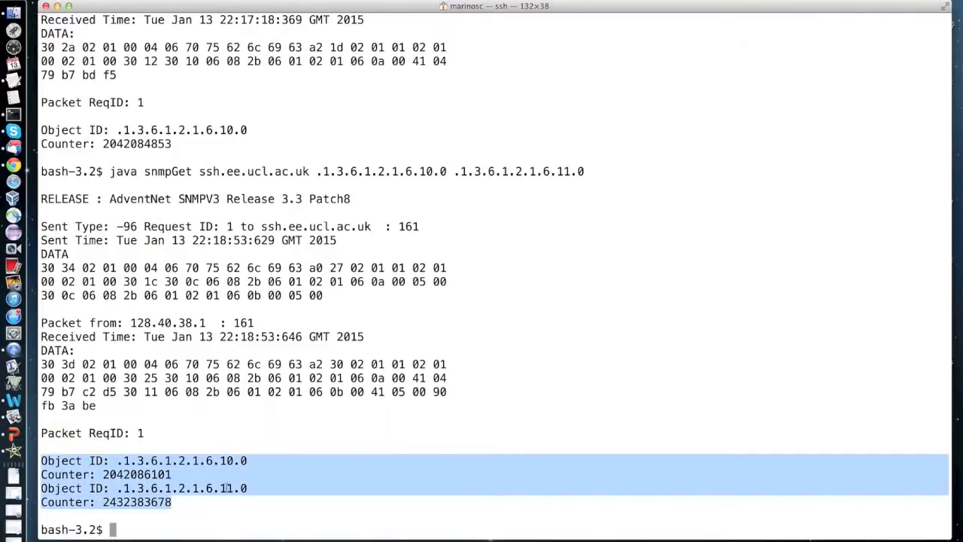
{"action": "left_click", "coordinate": [244, 499]}
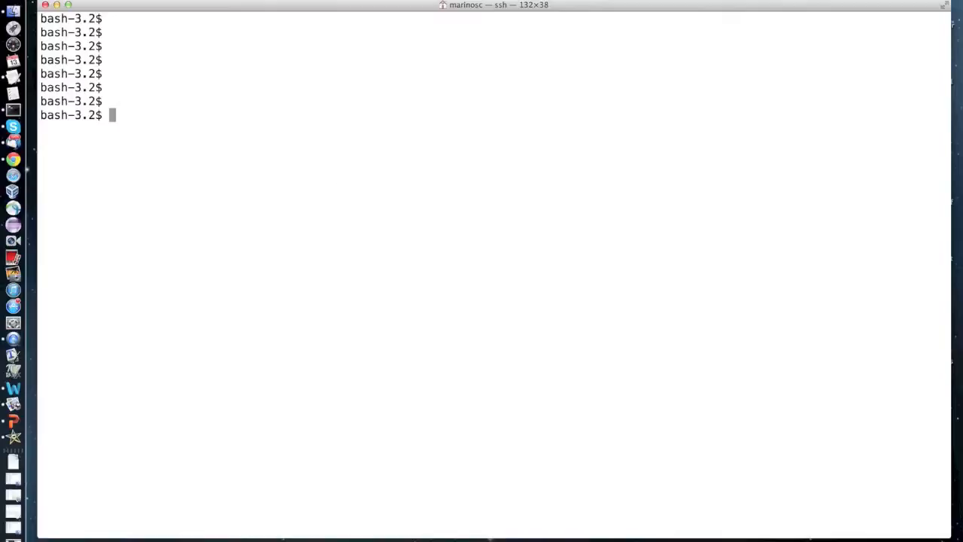
Step: Run java tcpConMgr ssh.ee.ucl.ac.uk .1.3.6.1.2.1.6.13.1.1 to list TCP connections and their states
{"action": "type", "text": "java tcpConMgr ssh.ee.ucl.ac.uk .1.3.6.1.2.1.6.13.1.1"}
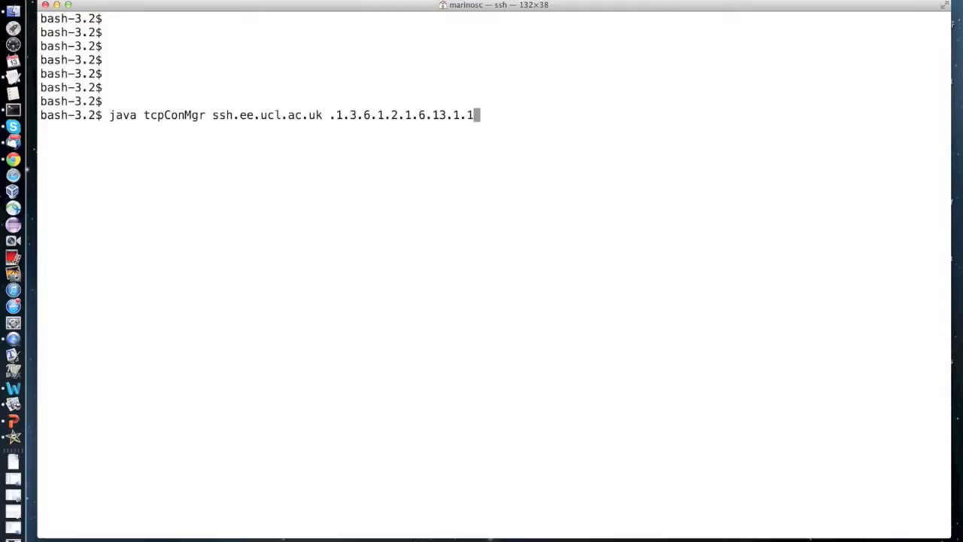
{"action": "key", "text": "Return"}
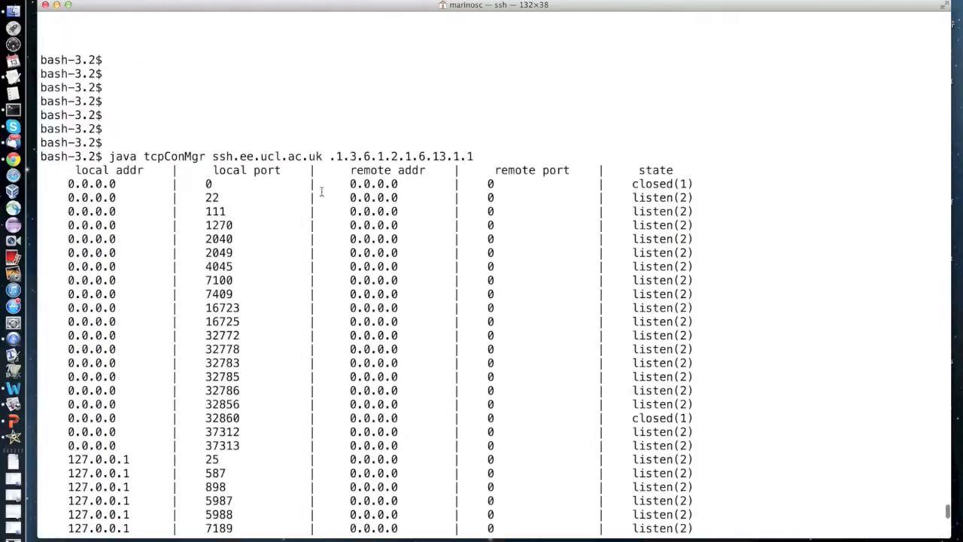
Step: Mark the state column heading, scroll to the established connections, and retype the tcpConMgr command
{"action": "scroll", "scroll_direction": "down", "scroll_amount": 3}
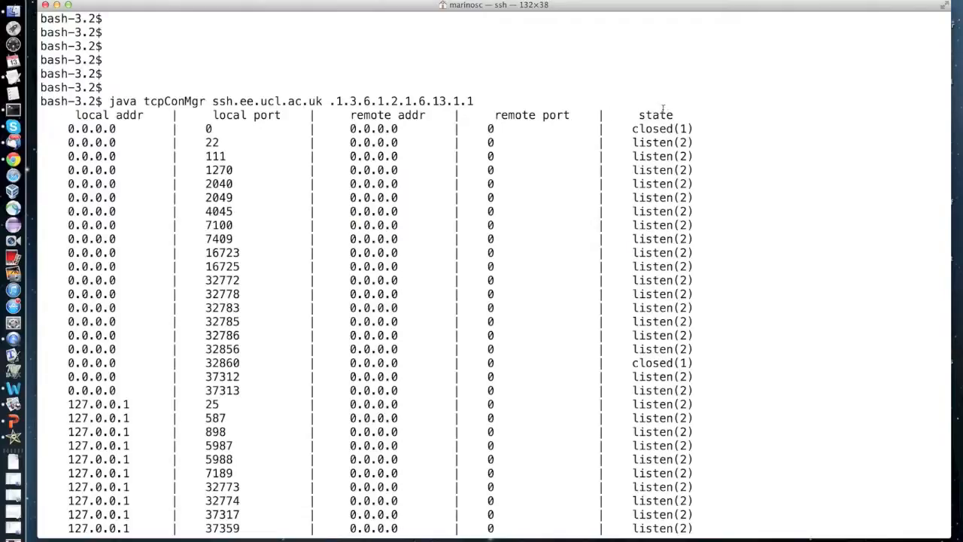
{"action": "double_click", "coordinate": [657, 115]}
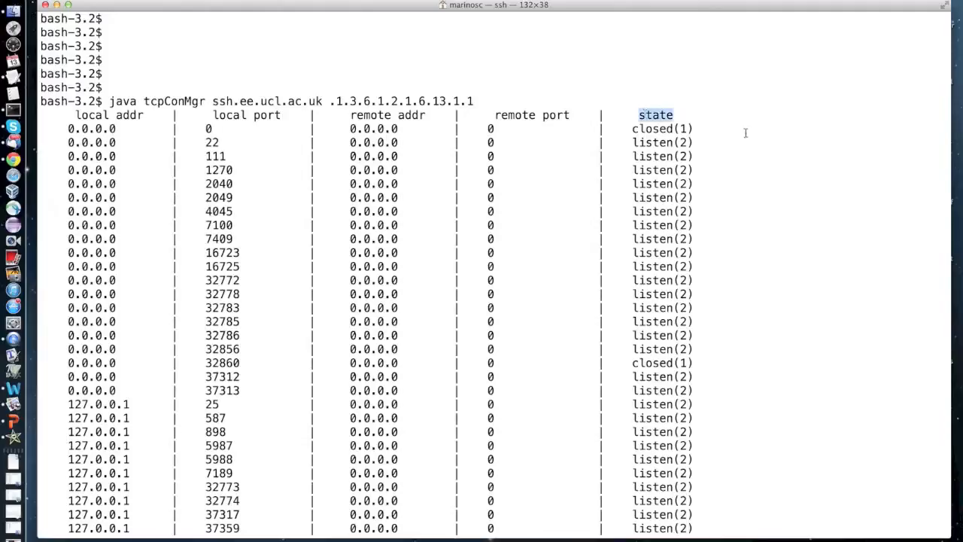
{"action": "mouse_move", "coordinate": [751, 158]}
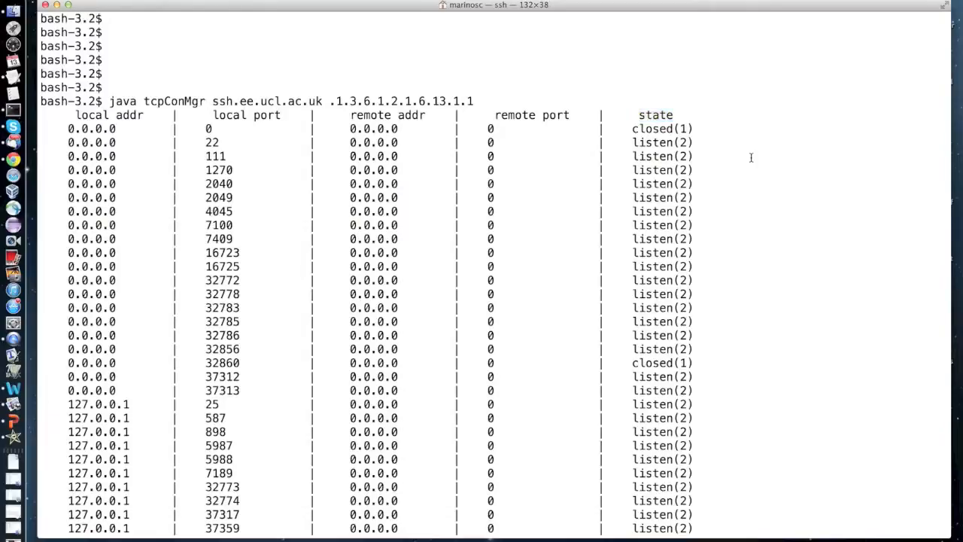
{"action": "scroll", "scroll_direction": "down", "scroll_amount": 3}
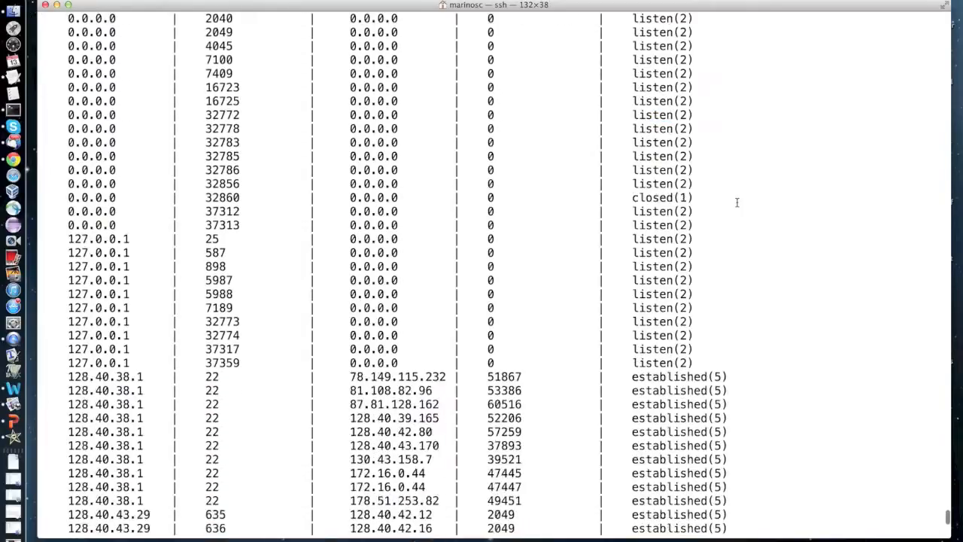
{"action": "scroll", "scroll_direction": "down", "scroll_amount": 3}
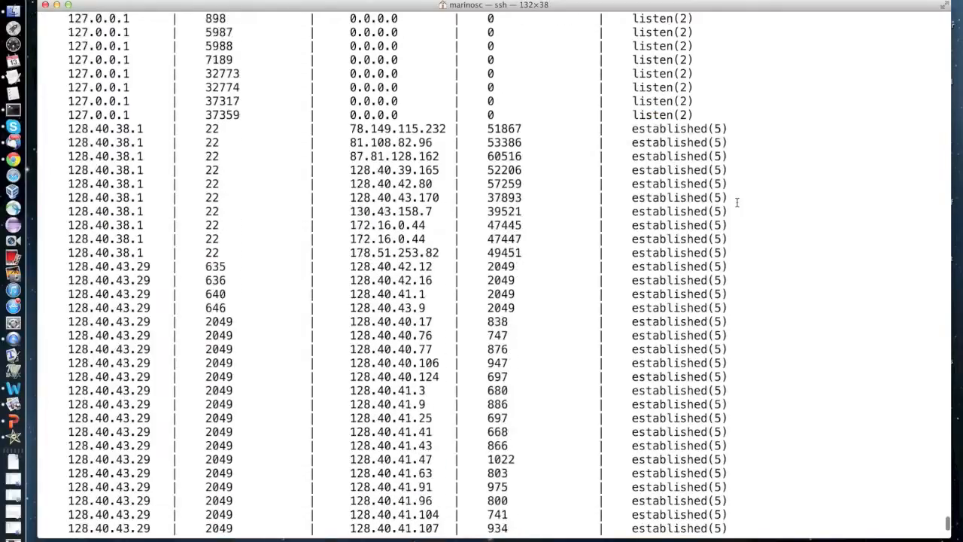
{"action": "scroll", "scroll_direction": "down", "scroll_amount": 3}
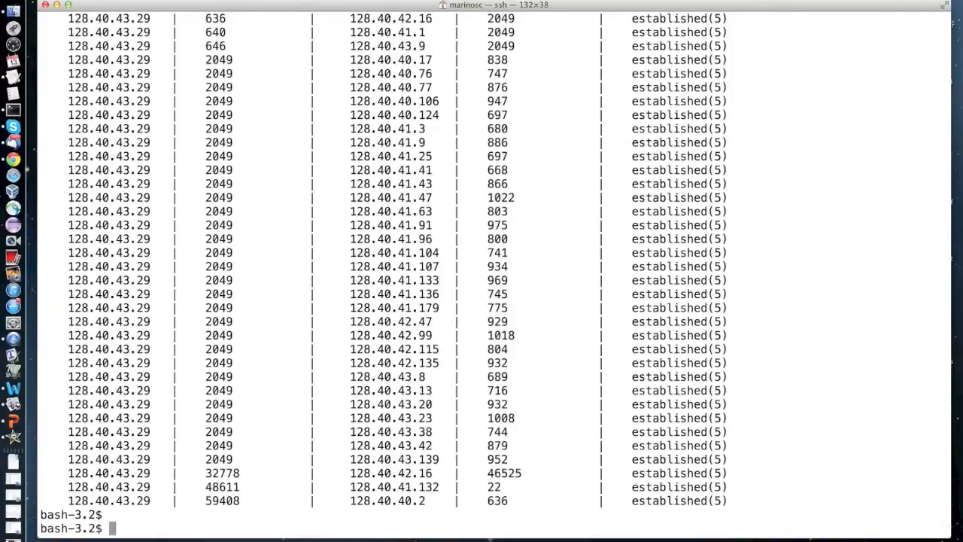
{"action": "type", "text": "java tcpConMgr ssh.ee.ucl.ac.uk .1.3.6.1.2.1.6.13.1.1"}
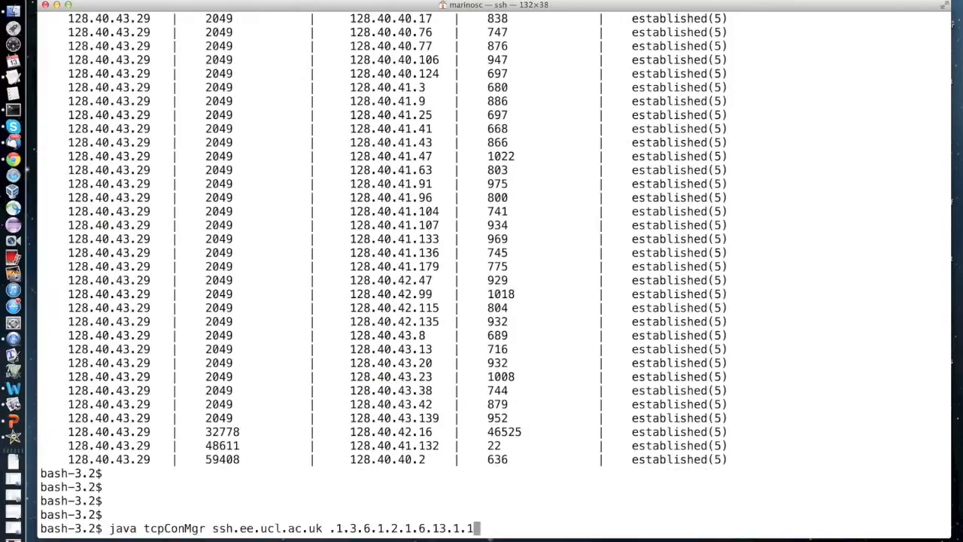
Step: Clear the screen and start java snmpGet ssh.ee.ucl.ac.uk with OID prefix .1.3.6.1.2.1.6.13.1.1.1
{"action": "type", "text": "clear"}
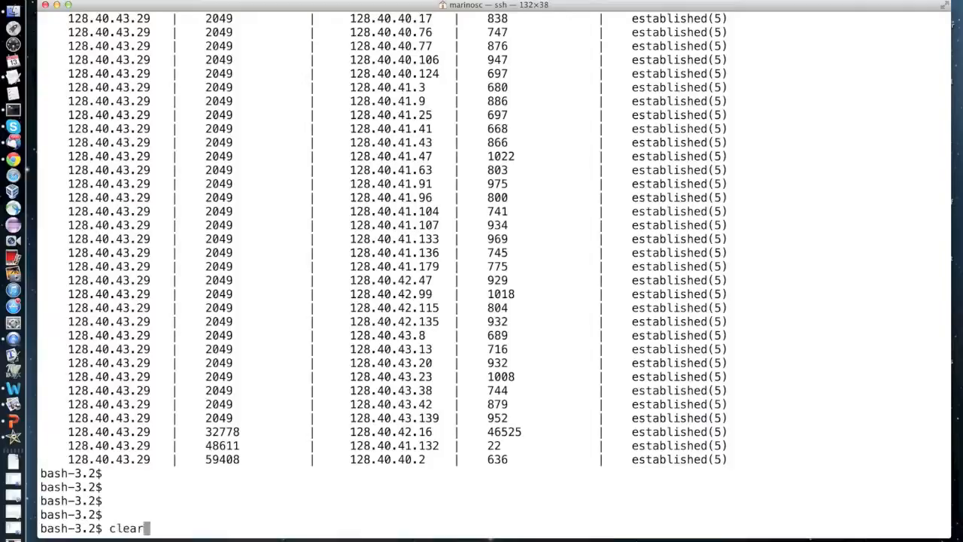
{"action": "type", "text": "java snmpGet ssh.ee.ucl.ac.uk .1.3.6.1.2"}
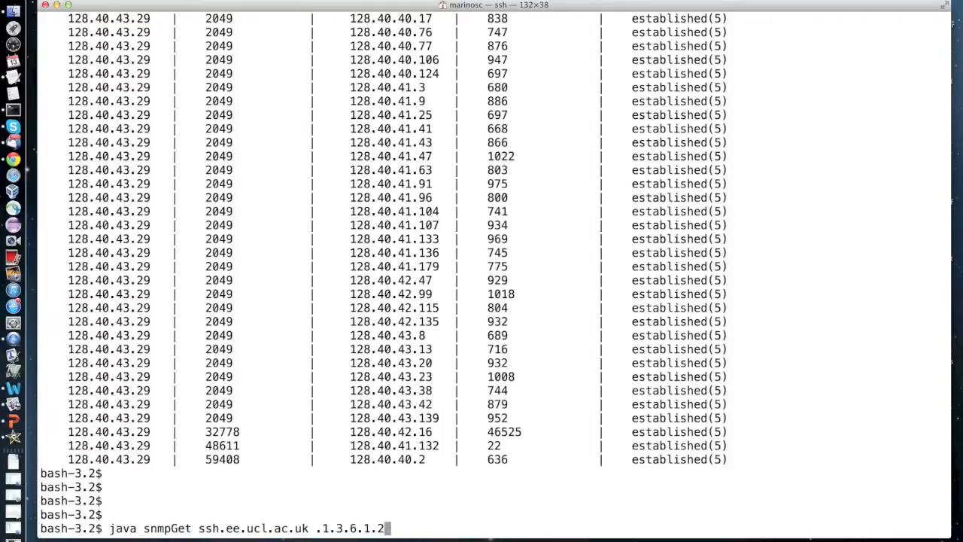
{"action": "key", "text": "BackSpace"}
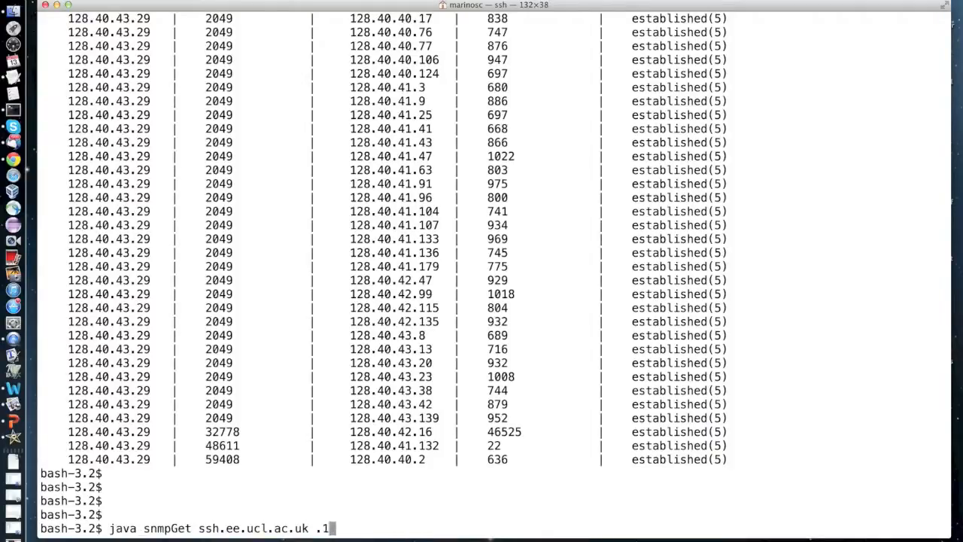
{"action": "type", "text": ".3.6.1.2.1.6.13.1.1"}
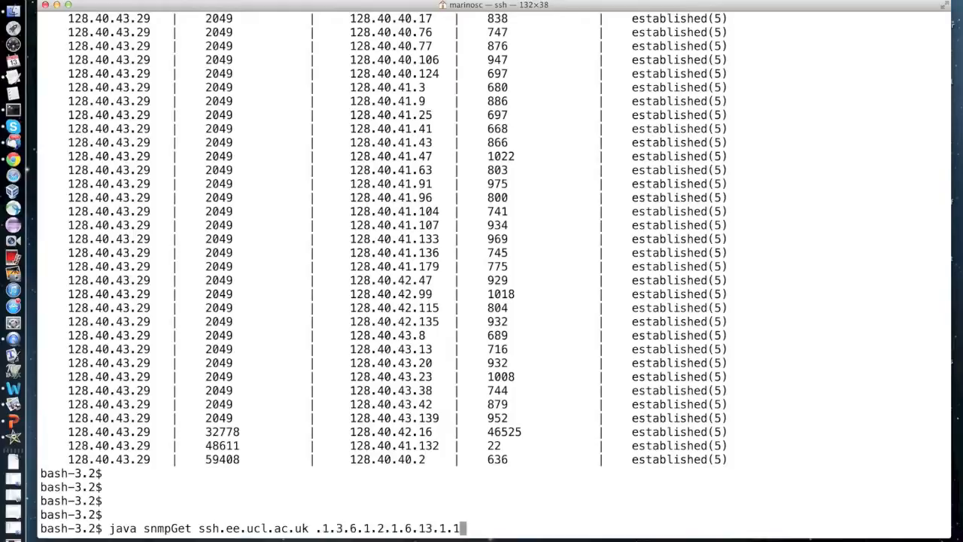
{"action": "type", "text": "1"}
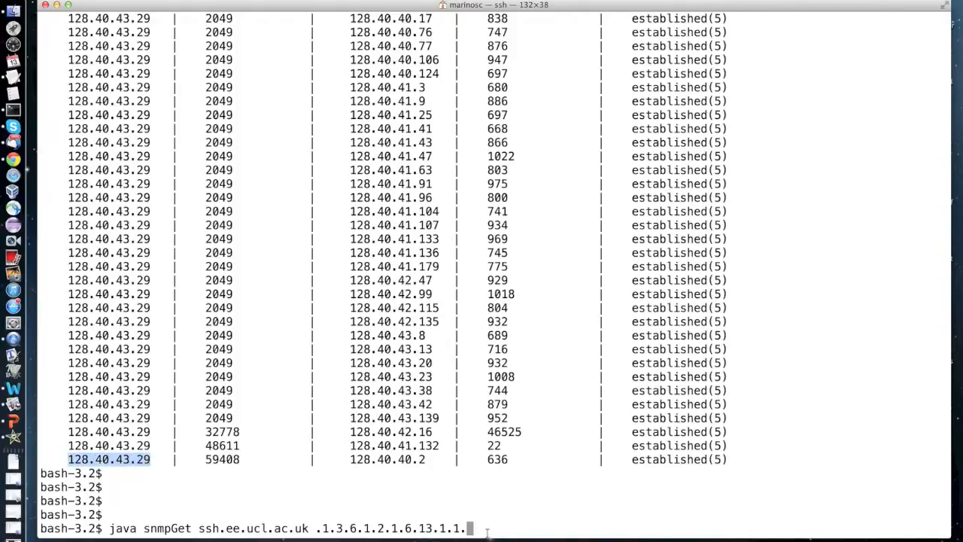
Step: Append the connection index 128.40.43.29.59408.128.40.40.2, taking port 59408 from the table
{"action": "type", "text": "128.40.43.29."}
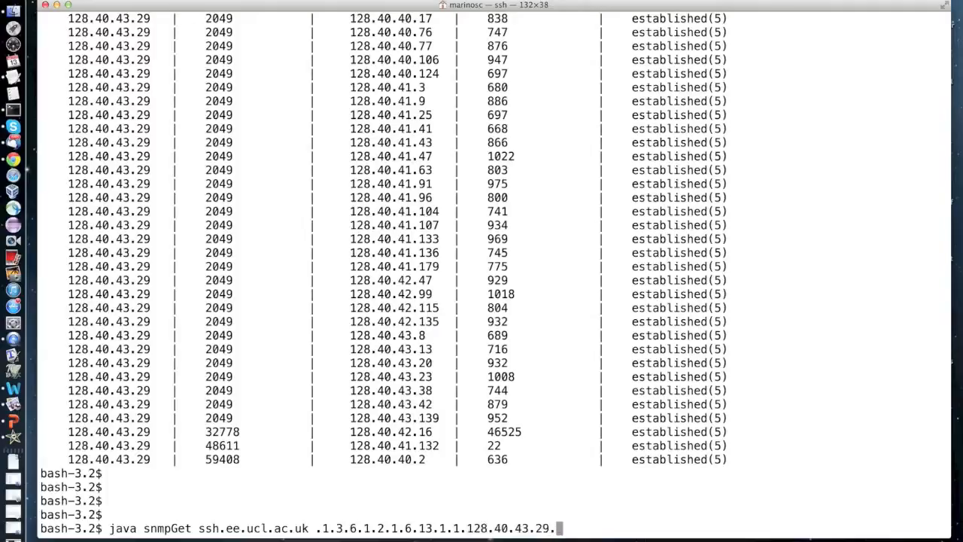
{"action": "double_click", "coordinate": [221, 459]}
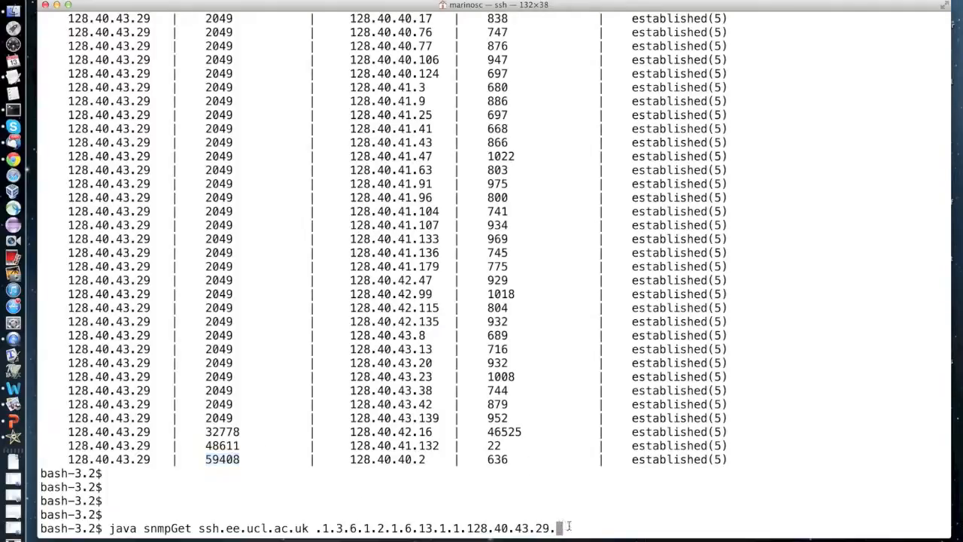
{"action": "type", "text": "59408"}
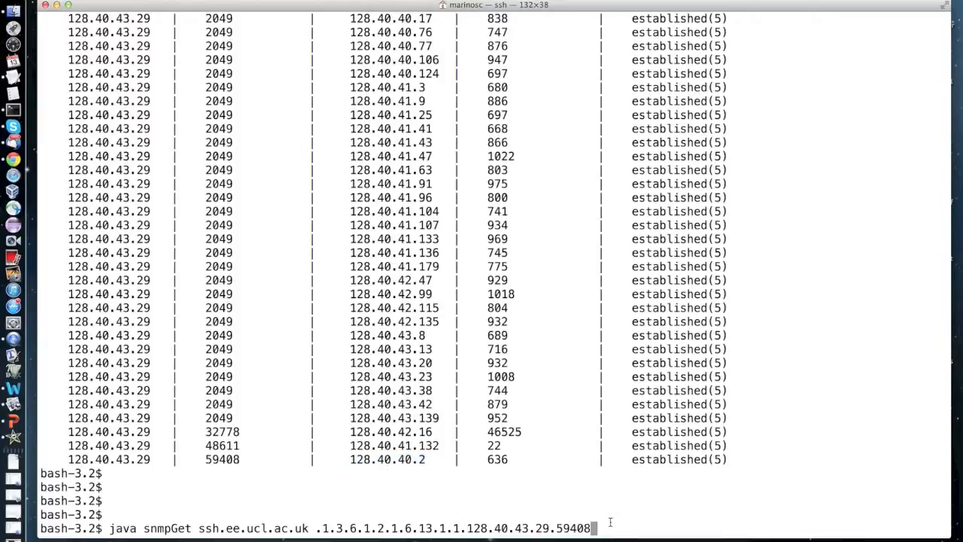
{"action": "type", "text": ".128.40.40.2"}
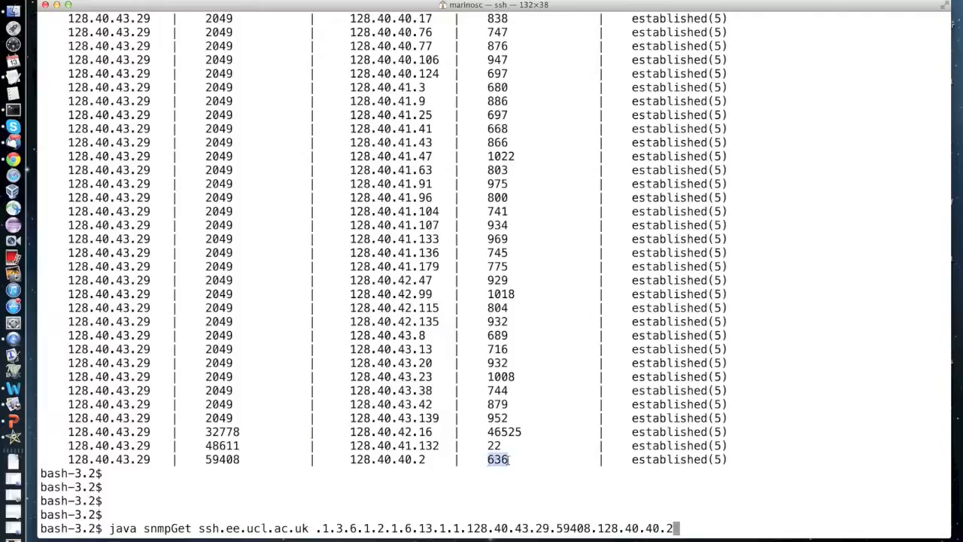
{"action": "type", "text": ".636"}
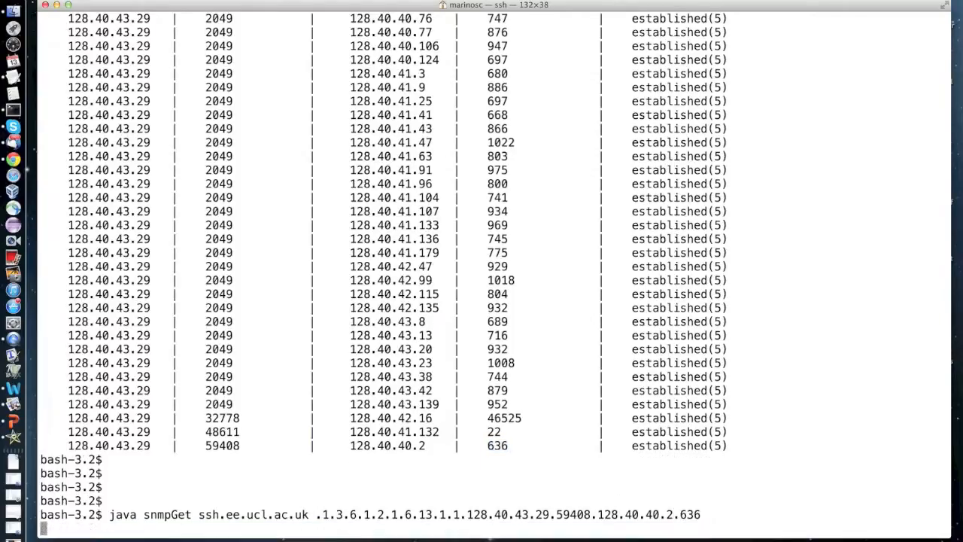
Step: Run the connection state query and mark the returned INTEGER 5, the established state
{"action": "key", "text": "Return"}
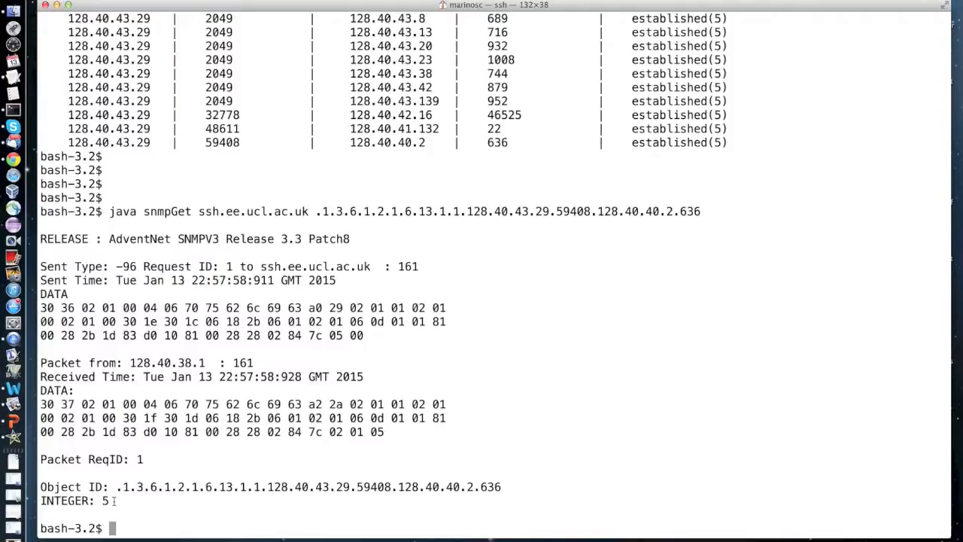
{"action": "double_click", "coordinate": [76, 500]}
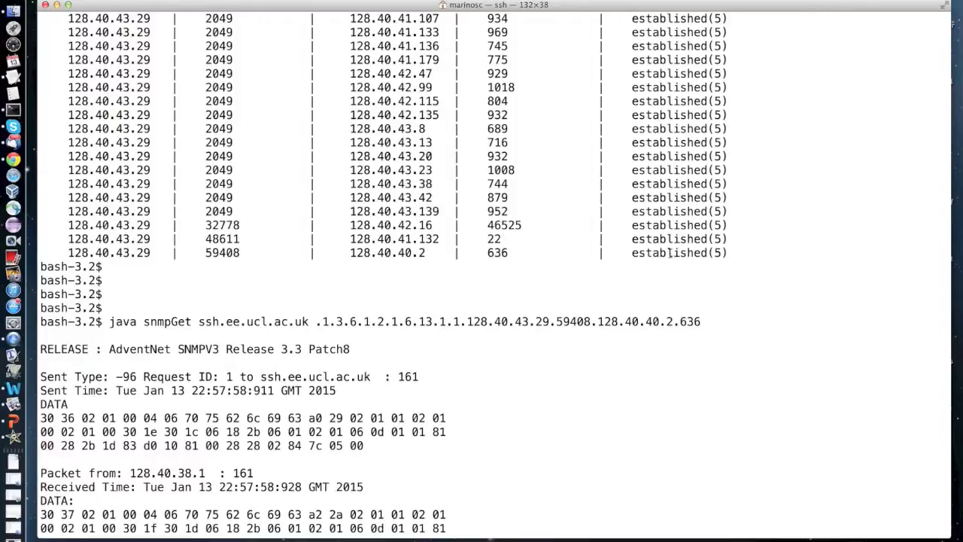
{"action": "scroll", "scroll_direction": "down", "scroll_amount": 3}
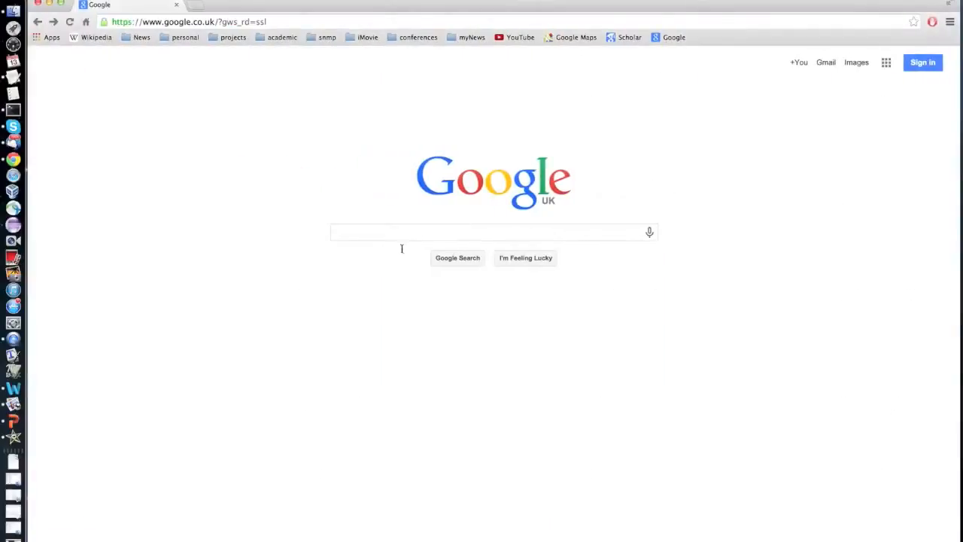
{"action": "type", "text": "my i"}
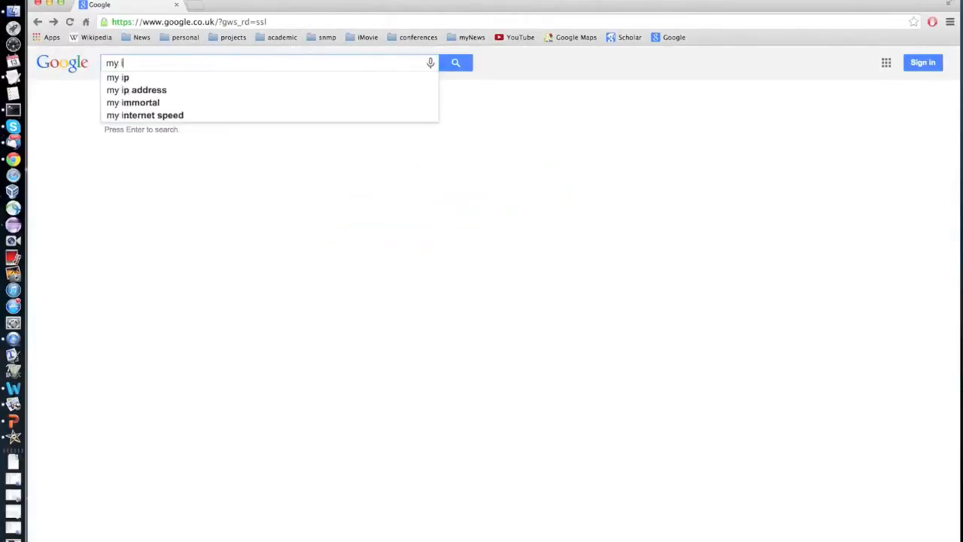
{"action": "left_click", "coordinate": [117, 77]}
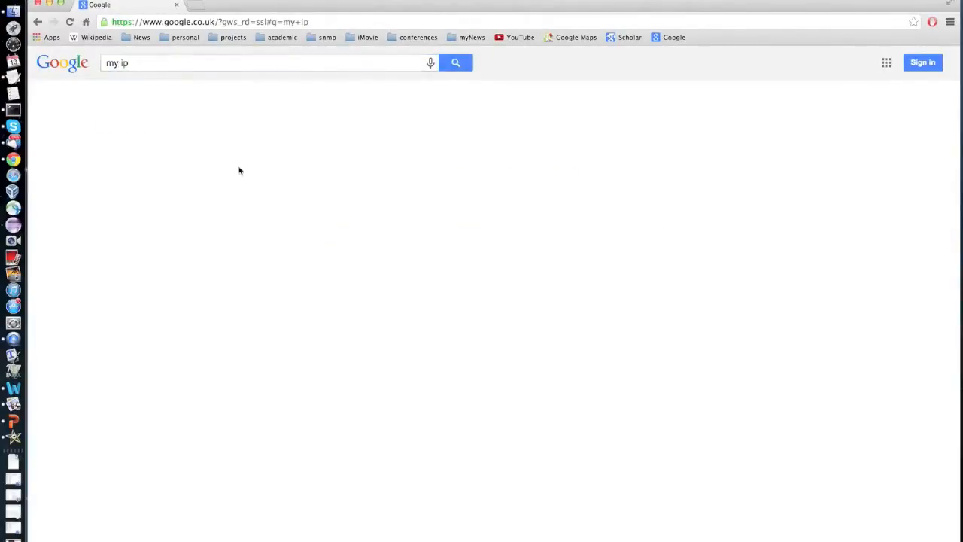
{"action": "left_click", "coordinate": [454, 63]}
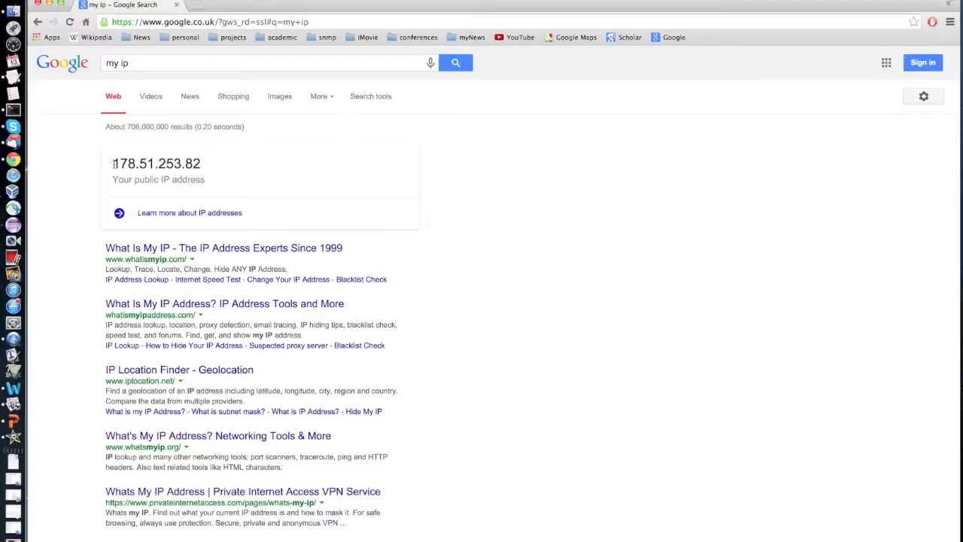
{"action": "double_click", "coordinate": [120, 162]}
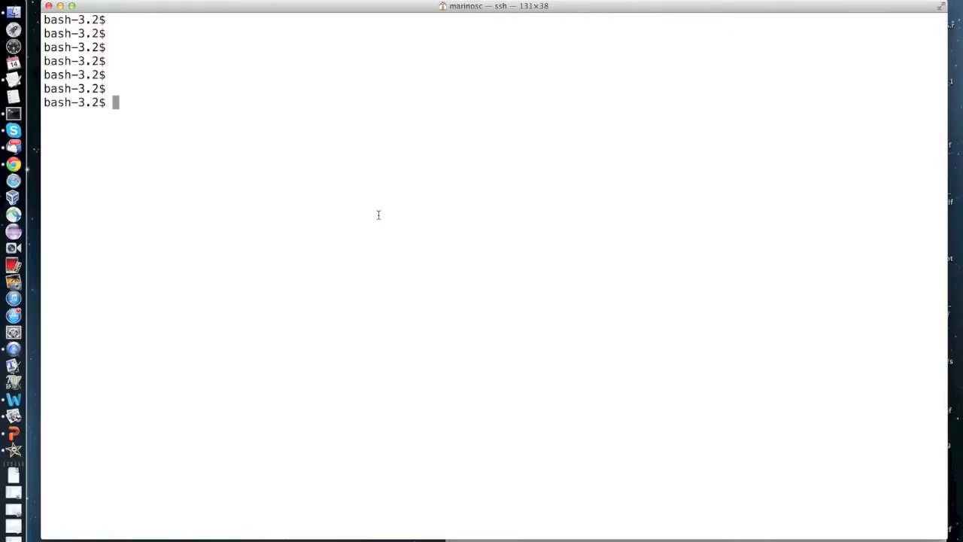
Step: Clear the screen and compose java uwmAvg .1.3.6.1.2.1.6.10.0 2 3 ssh.ee.ucl.ac.uk, pointing out window size 3
{"action": "type", "text": "clear"}
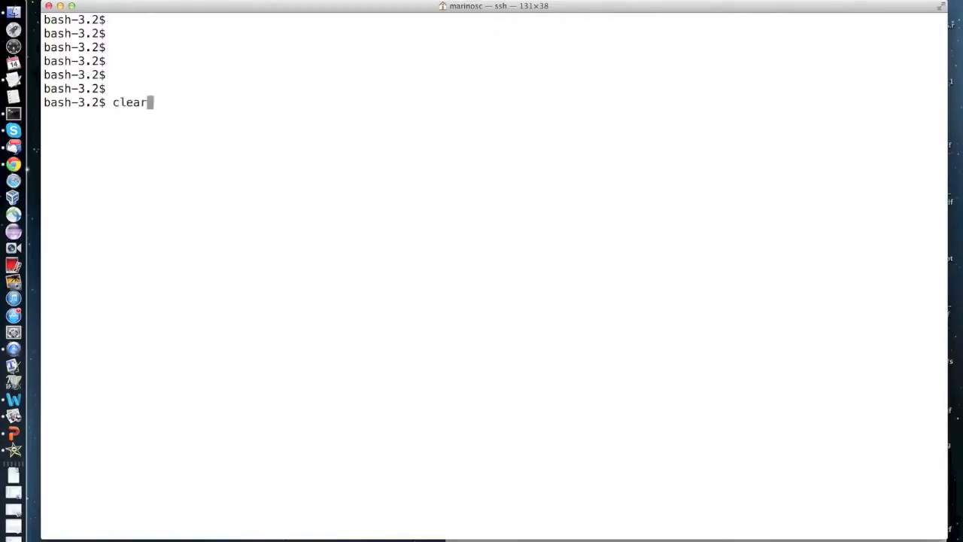
{"action": "type", "text": "java uwmAvg .1.3.6.1.2.1.6.10.0 2 3 ssh.ee.ucl.ac.uk"}
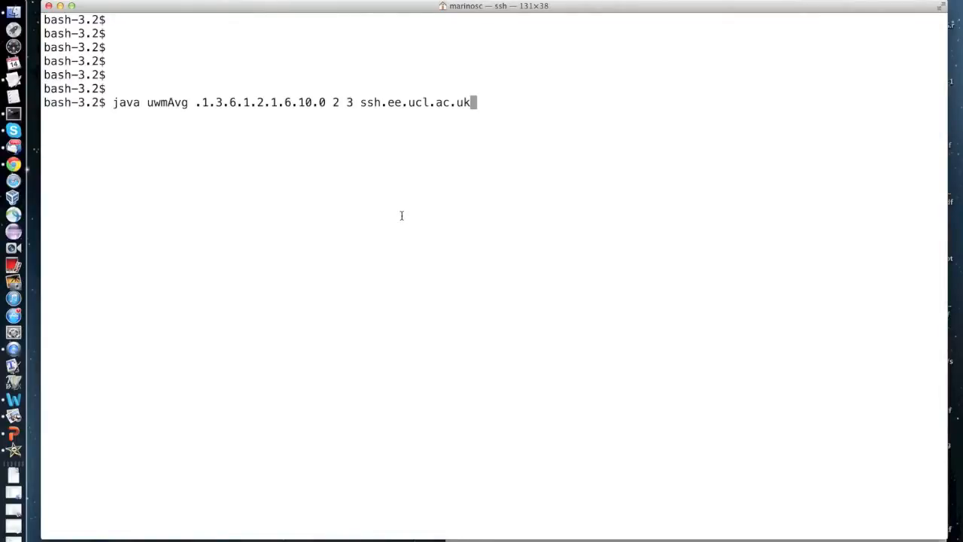
{"action": "mouse_move", "coordinate": [278, 139]}
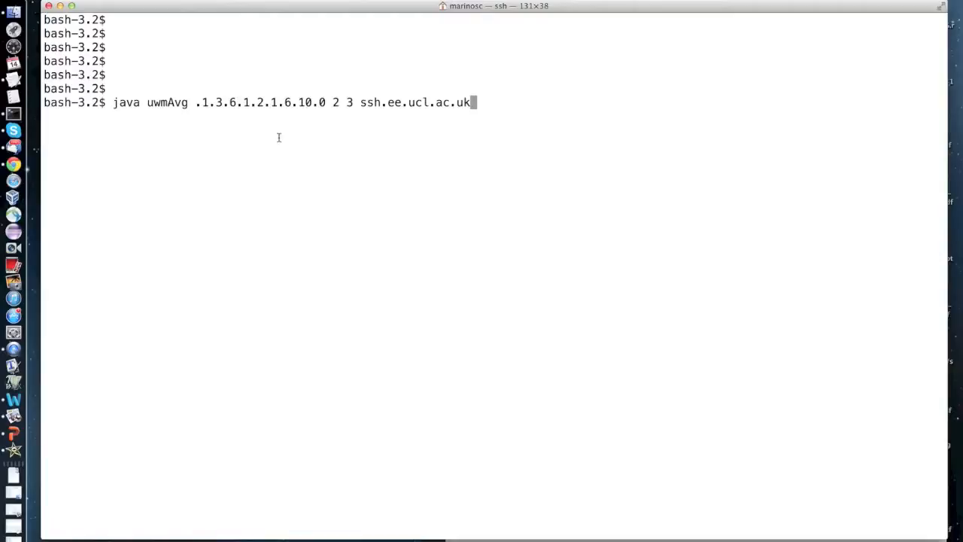
{"action": "double_click", "coordinate": [259, 102]}
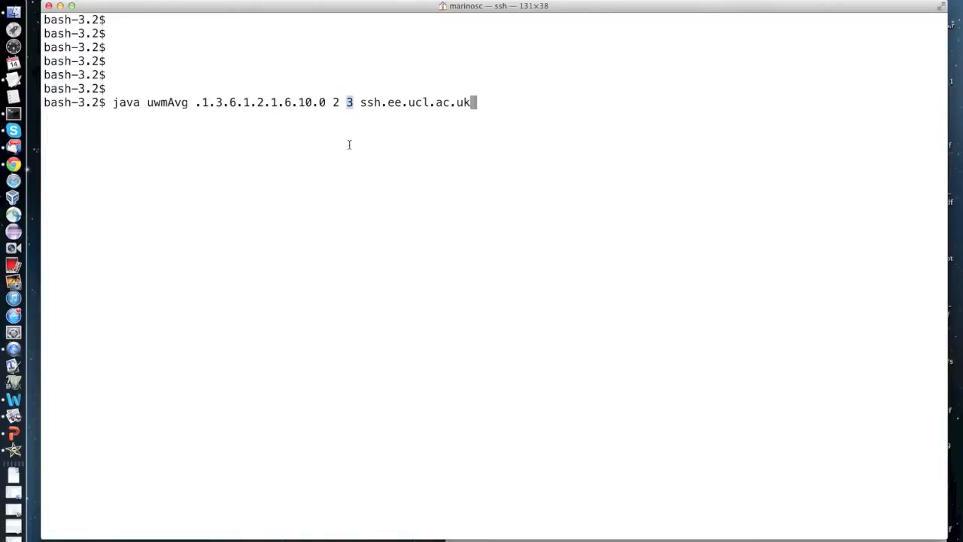
{"action": "mouse_move", "coordinate": [399, 123]}
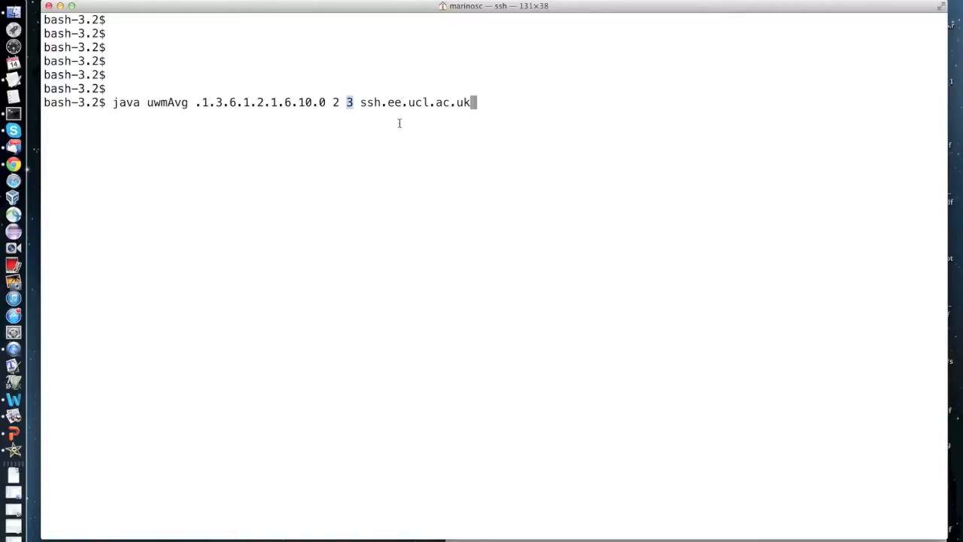
{"action": "double_click", "coordinate": [415, 102]}
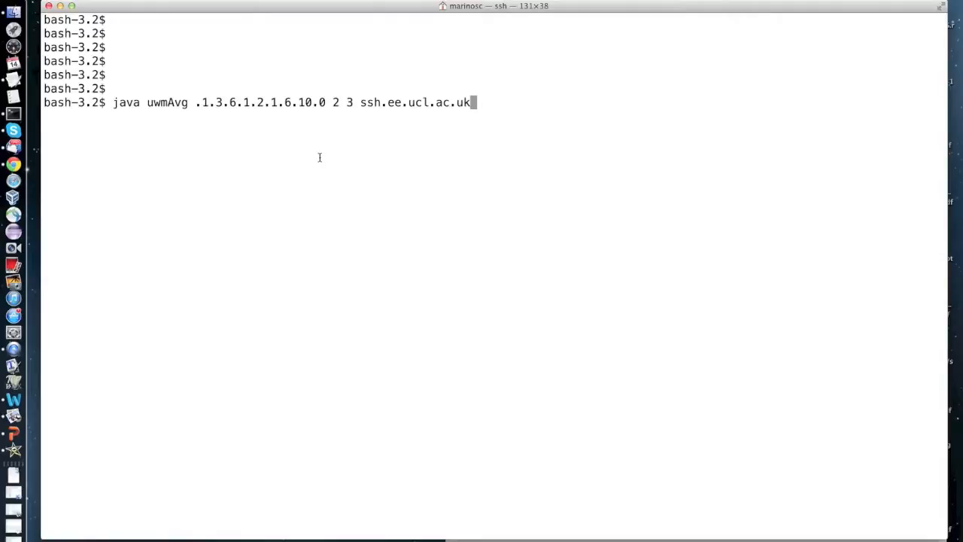
{"action": "key", "text": "Return"}
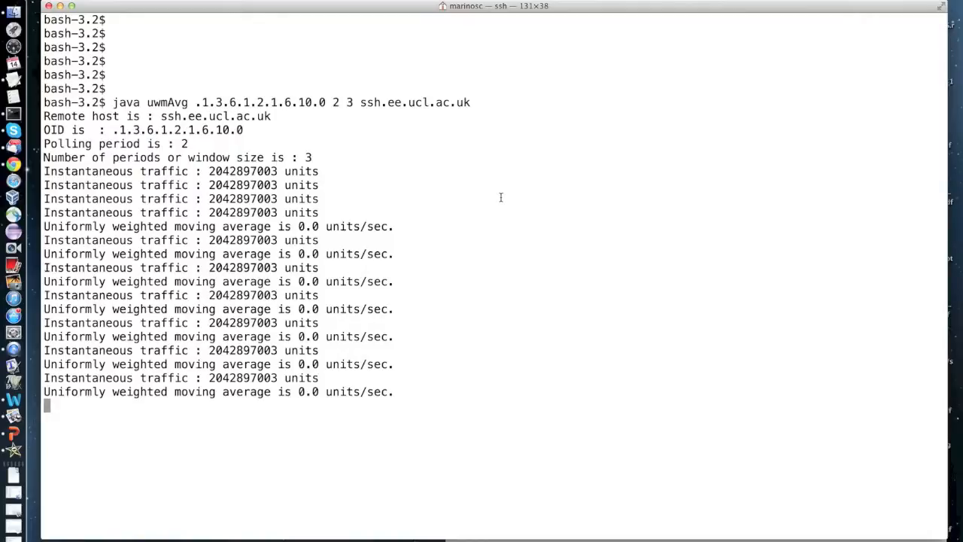
{"action": "mouse_move", "coordinate": [549, 210]}
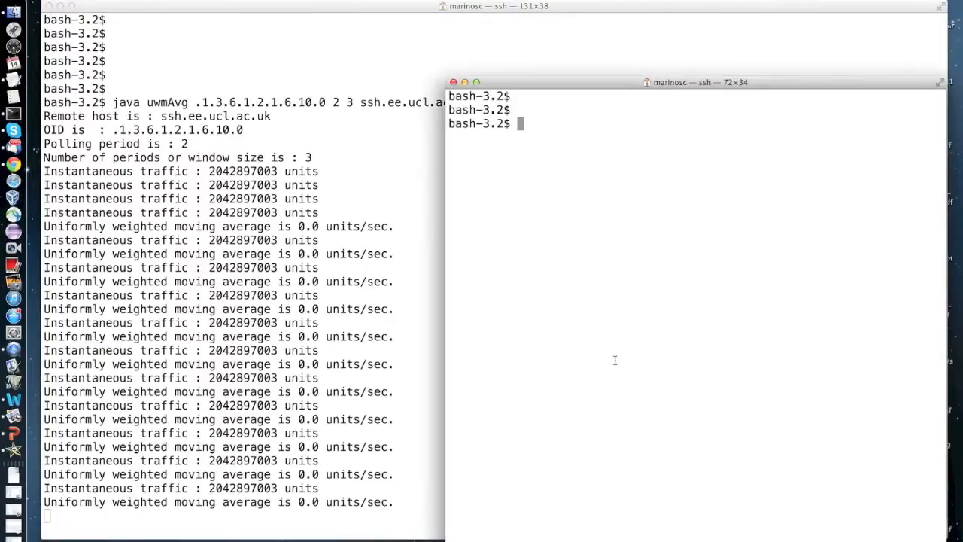
Step: Run ./wget.sh in the second Terminal window to generate traffic
{"action": "type", "text": "./wget.sh"}
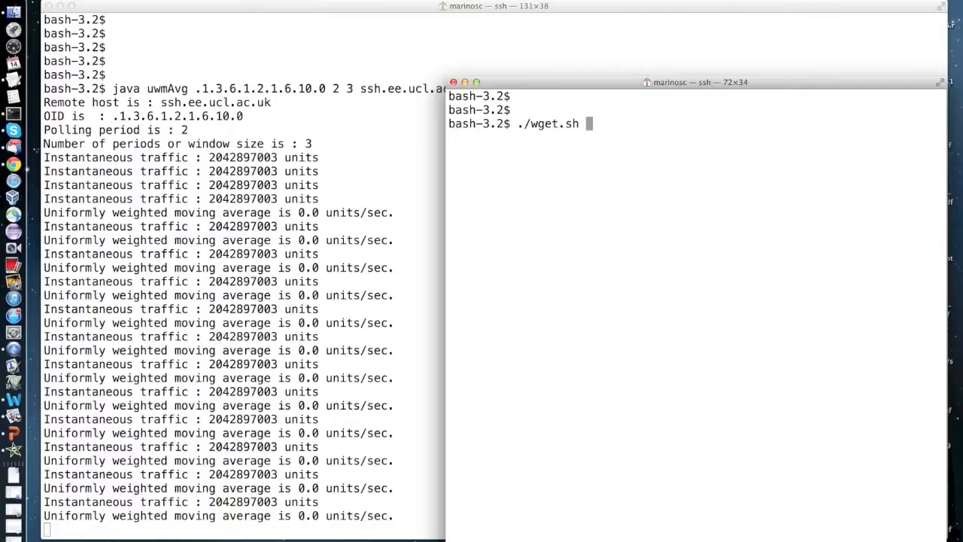
{"action": "key", "text": "Return"}
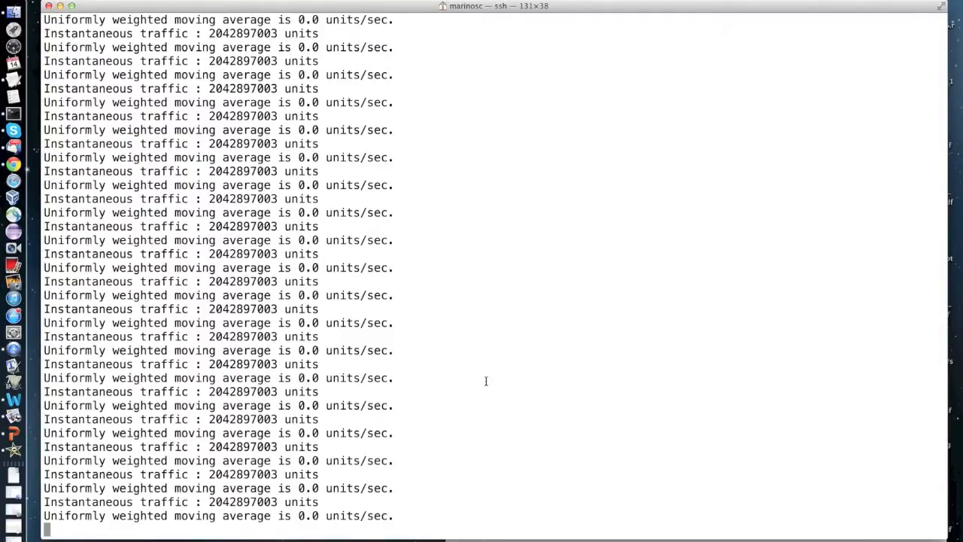
{"action": "scroll", "scroll_direction": "down", "scroll_amount": 3}
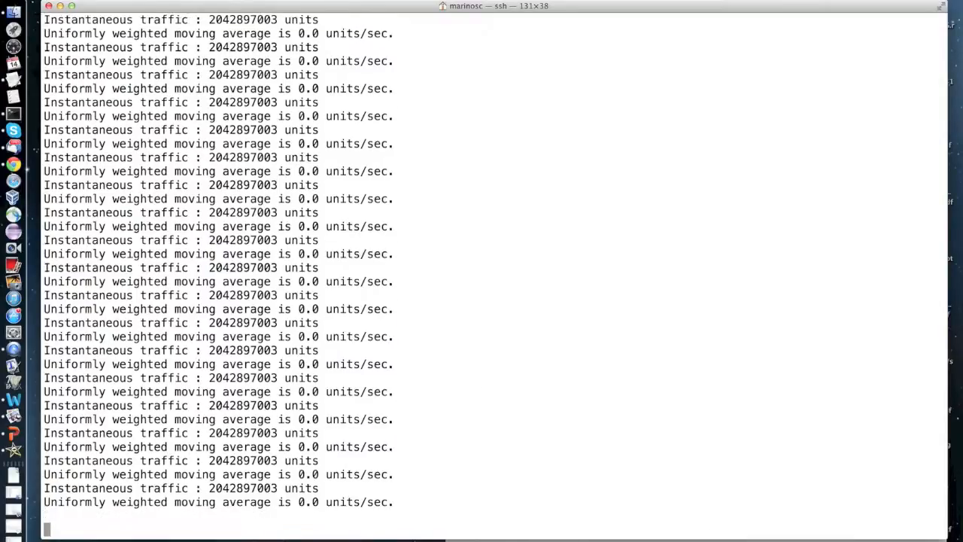
{"action": "scroll", "scroll_direction": "down", "scroll_amount": 3}
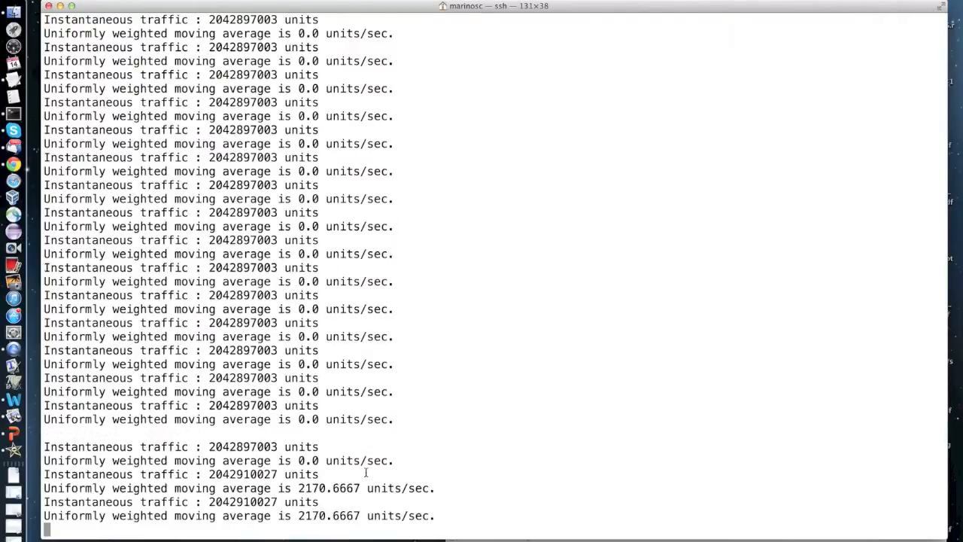
{"action": "scroll", "scroll_direction": "down", "scroll_amount": 3}
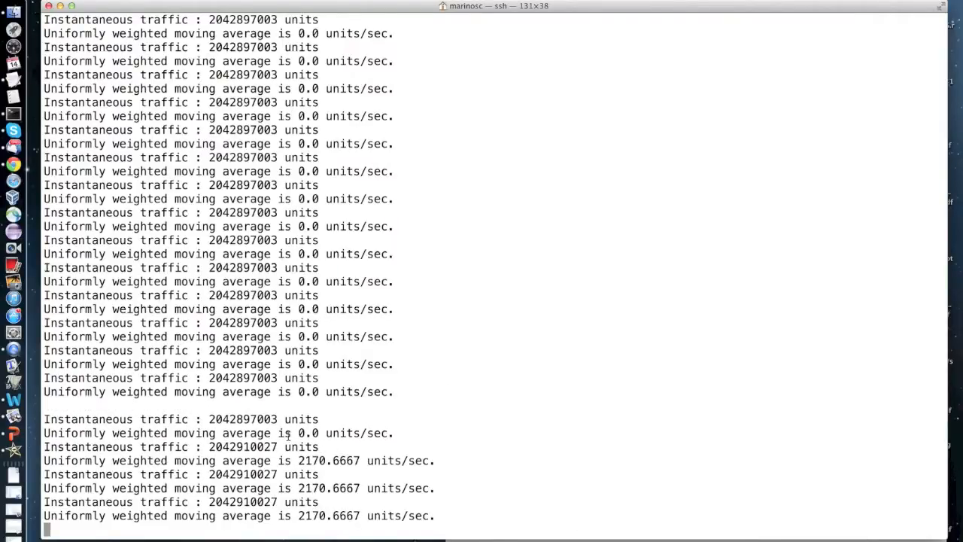